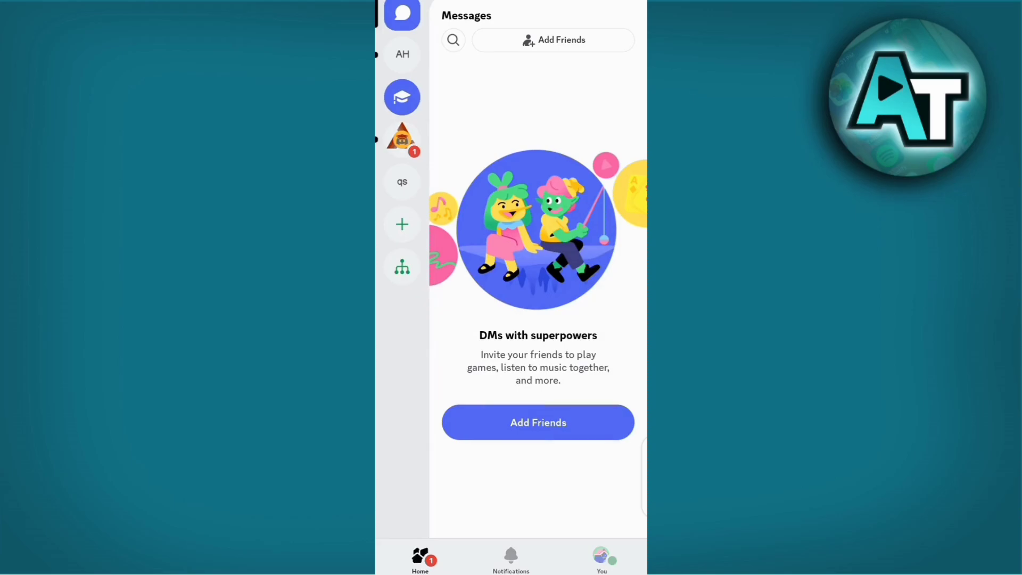
Browse the Arts Hub and MSU-IIT Hangout Spot servers, then start joining an existing server
left_click(402, 54)
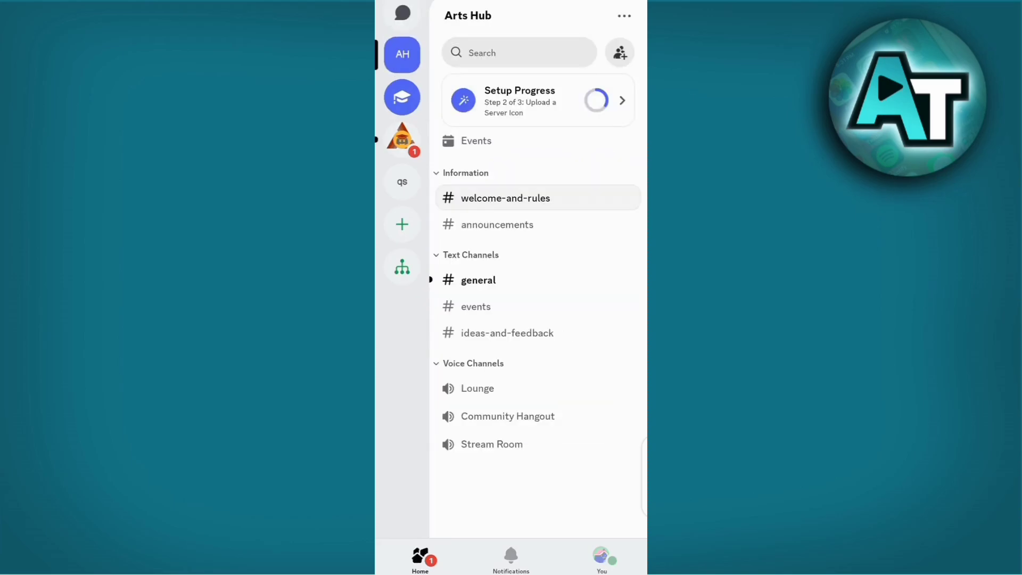
left_click(401, 97)
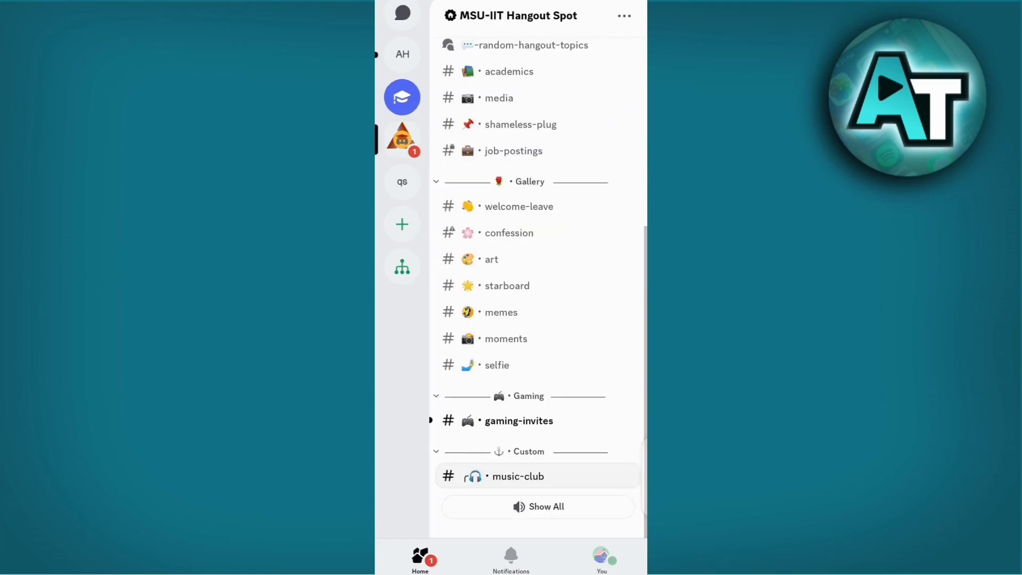
left_click(401, 54)
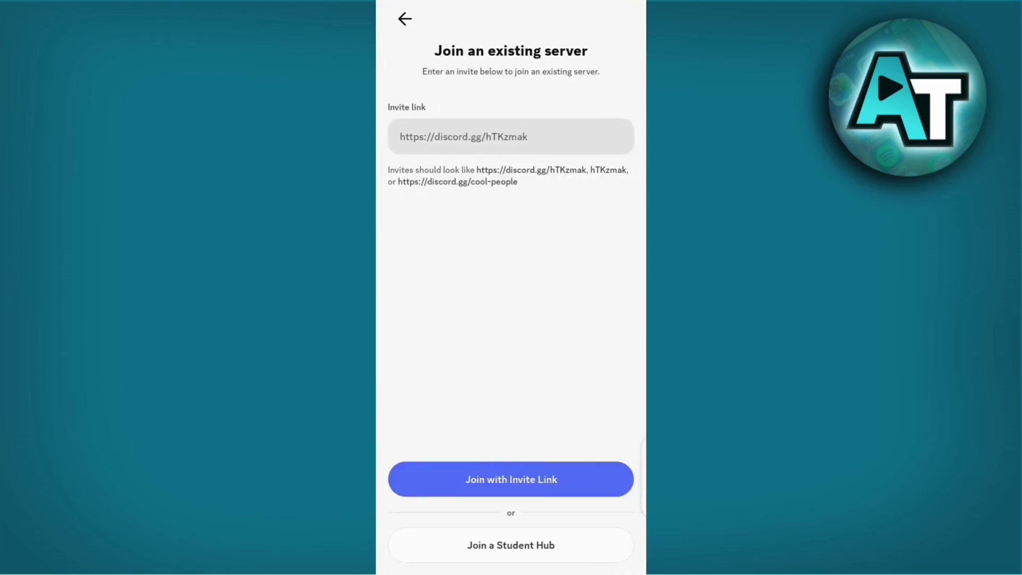
Preview the arts and music invite and decline it with No Thanks
left_click(510, 479)
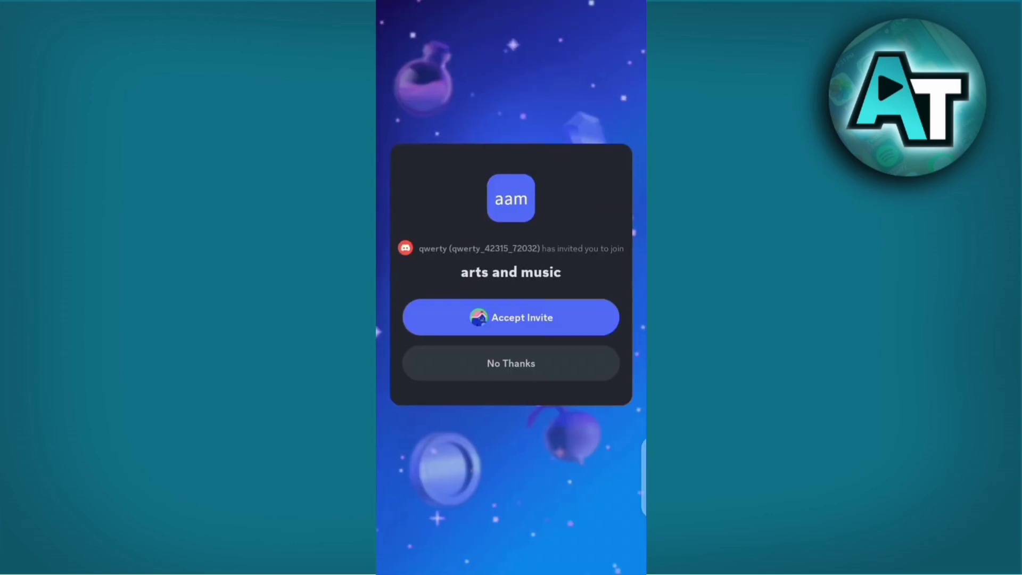
left_click(510, 317)
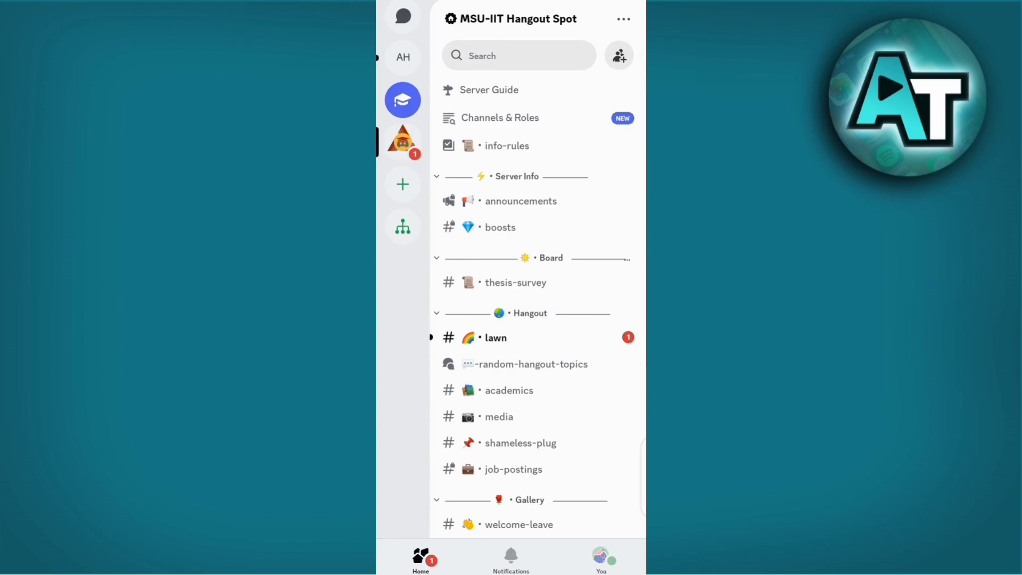
Search Arts Hub for 'arts and music' and bring up admin qwerty's profile
left_click(402, 57)
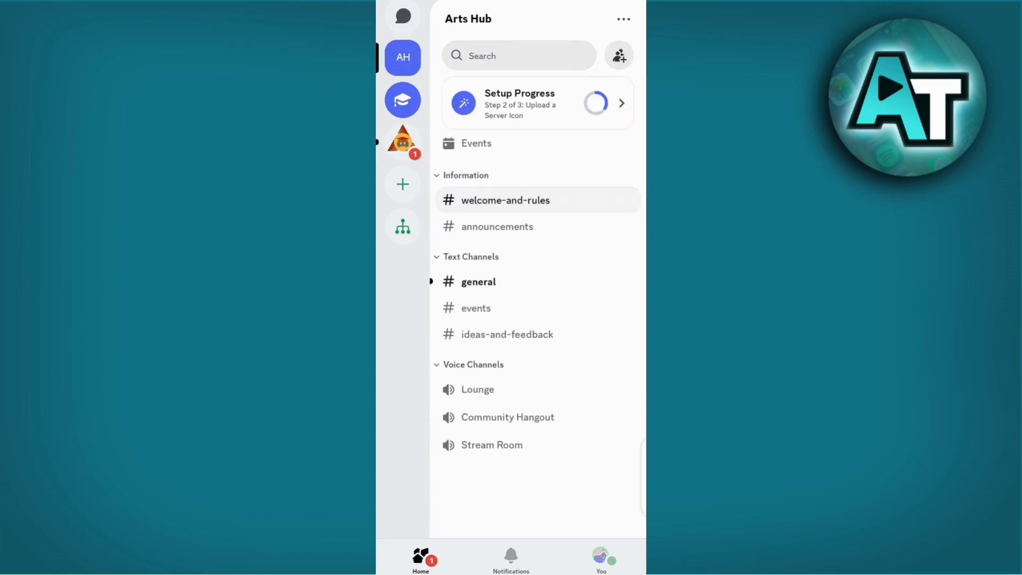
left_click(518, 55)
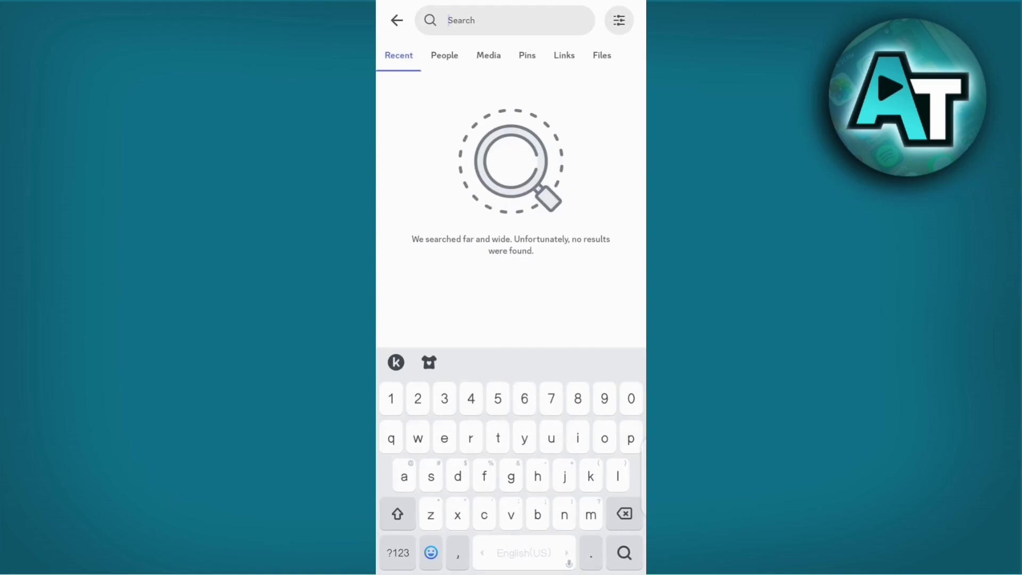
type("rts and m")
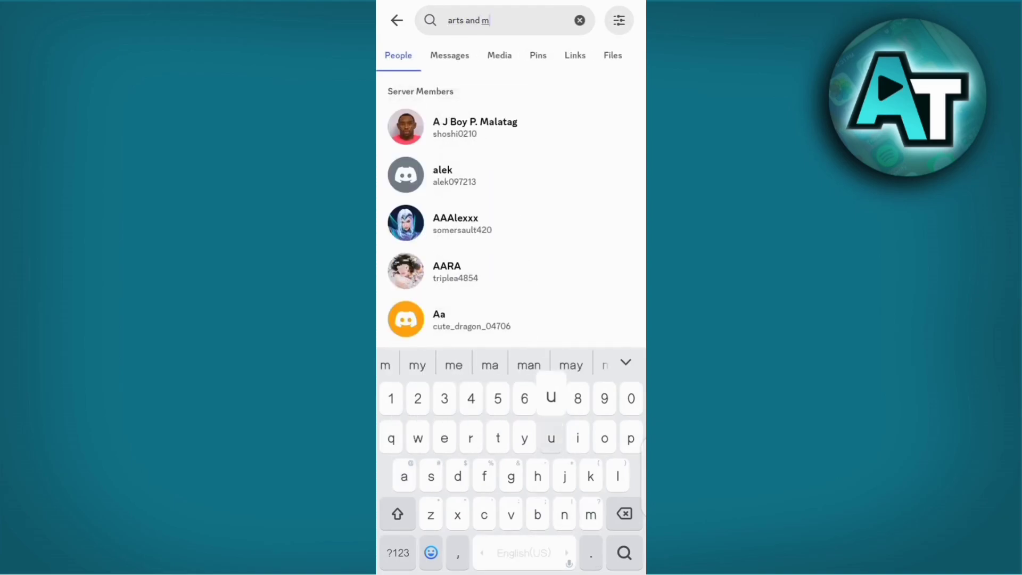
type("usic")
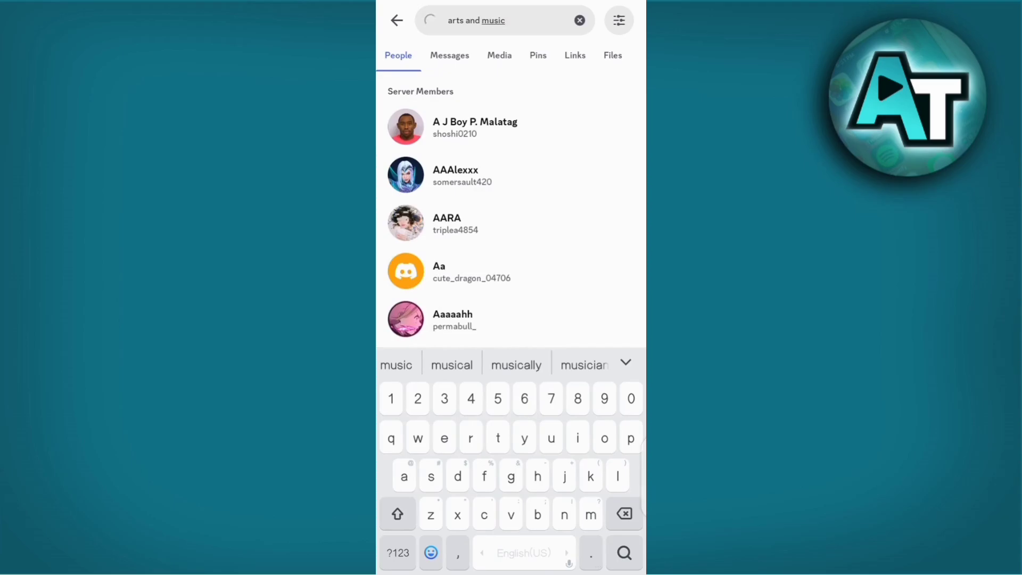
left_click(623, 552)
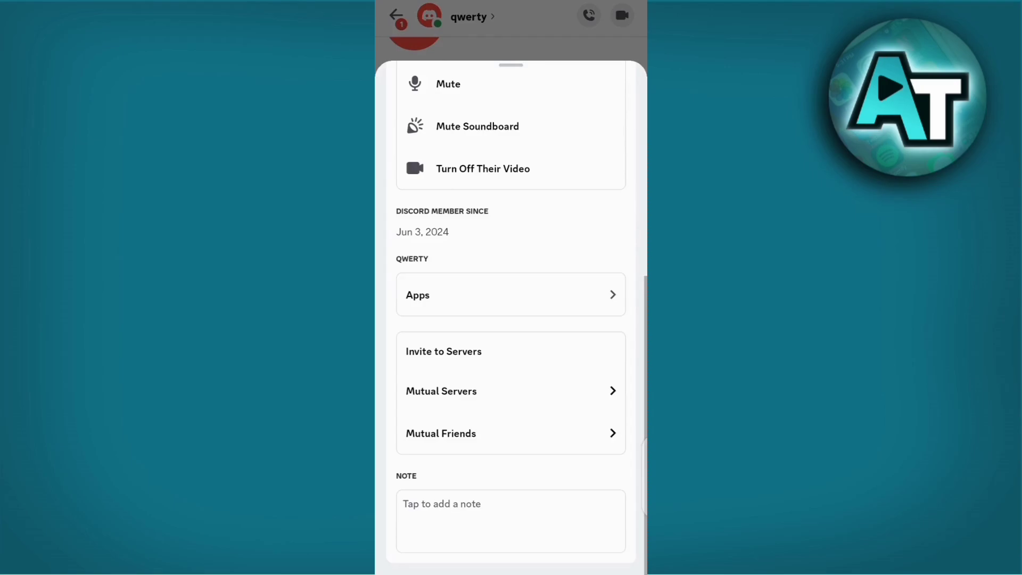
Read the DM with qwerty where invites are refused because of the ban
left_click(441, 434)
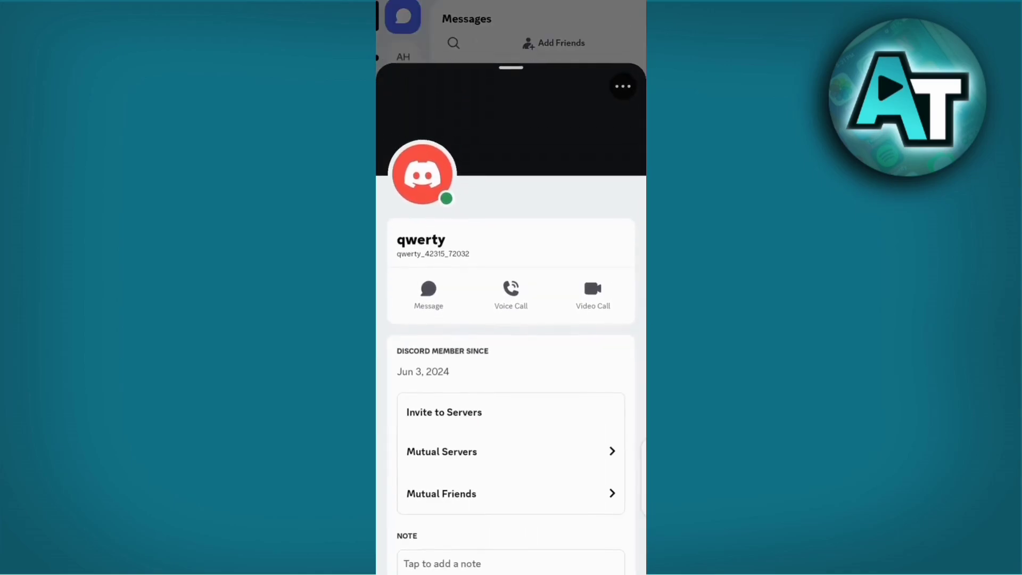
left_click(428, 295)
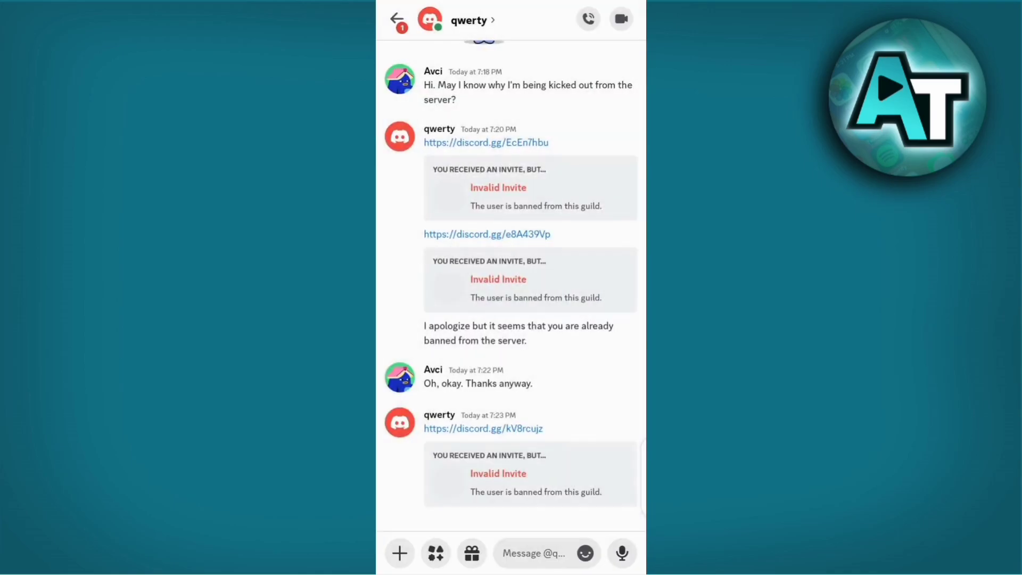
left_click(534, 552)
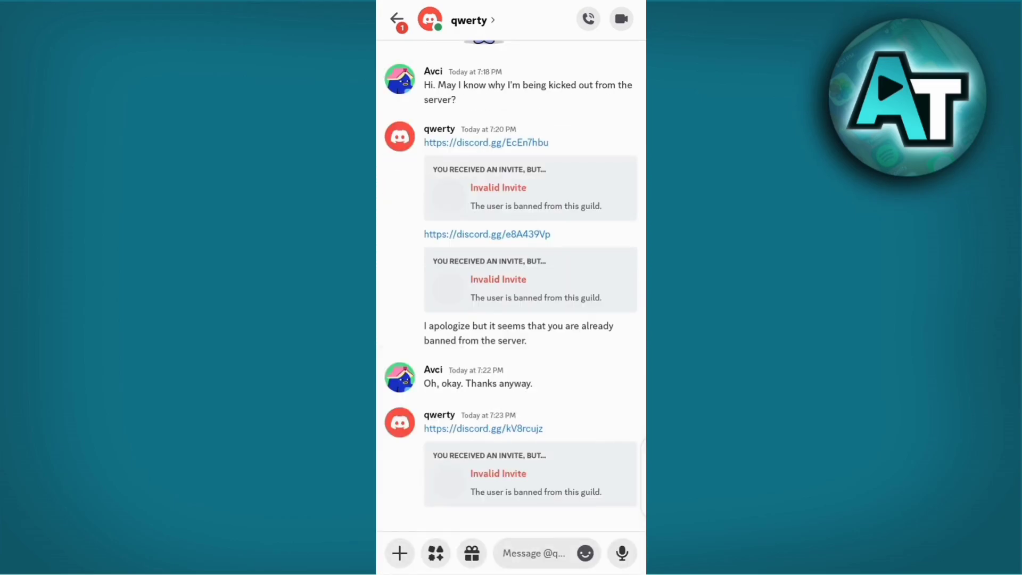
scroll("down", 3)
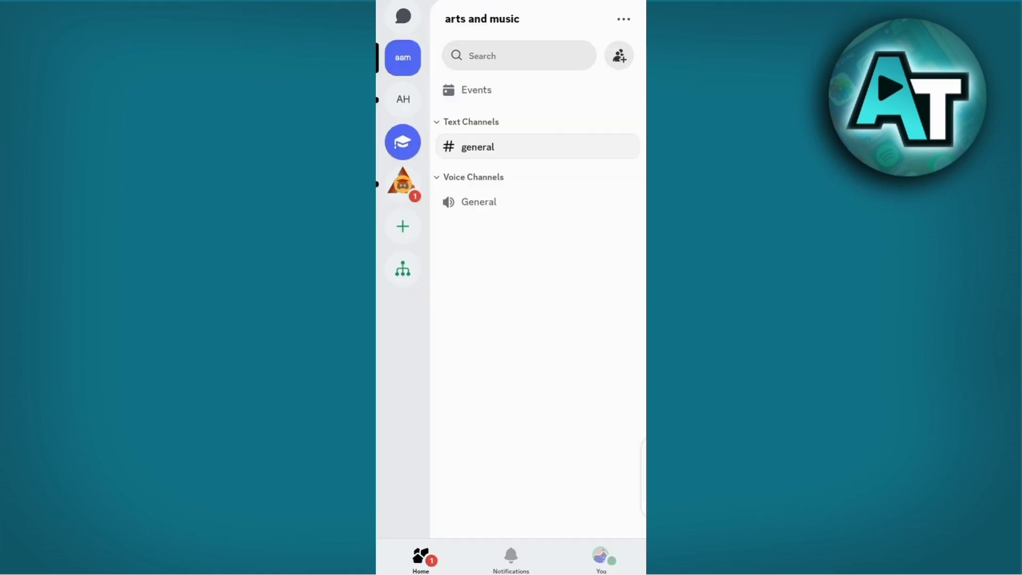
Start a new direct message, then back out to the messages list
left_click(599, 559)
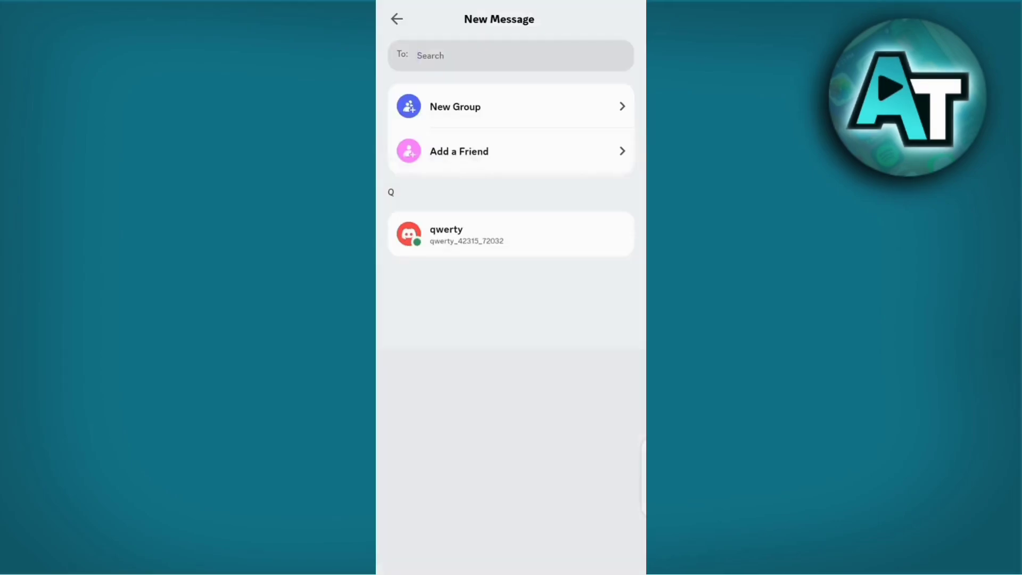
left_click(510, 54)
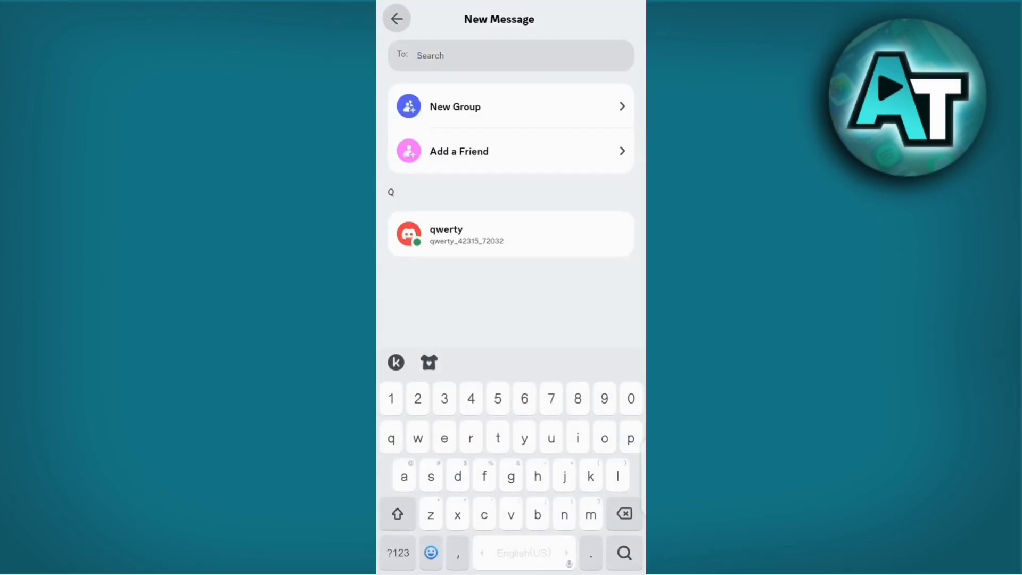
left_click(396, 18)
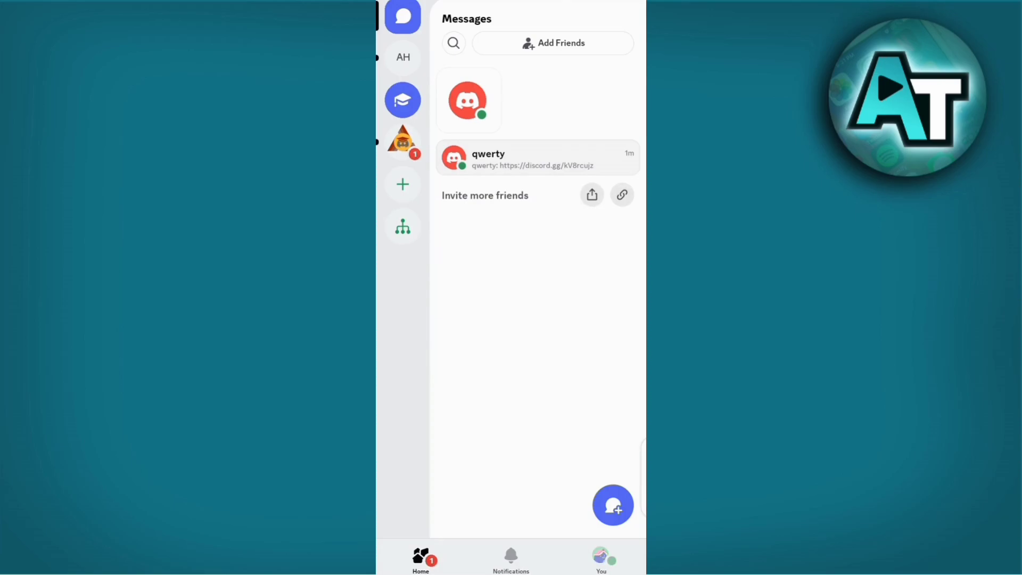
Join an existing server by entering the discord.co invite link
left_click(402, 184)
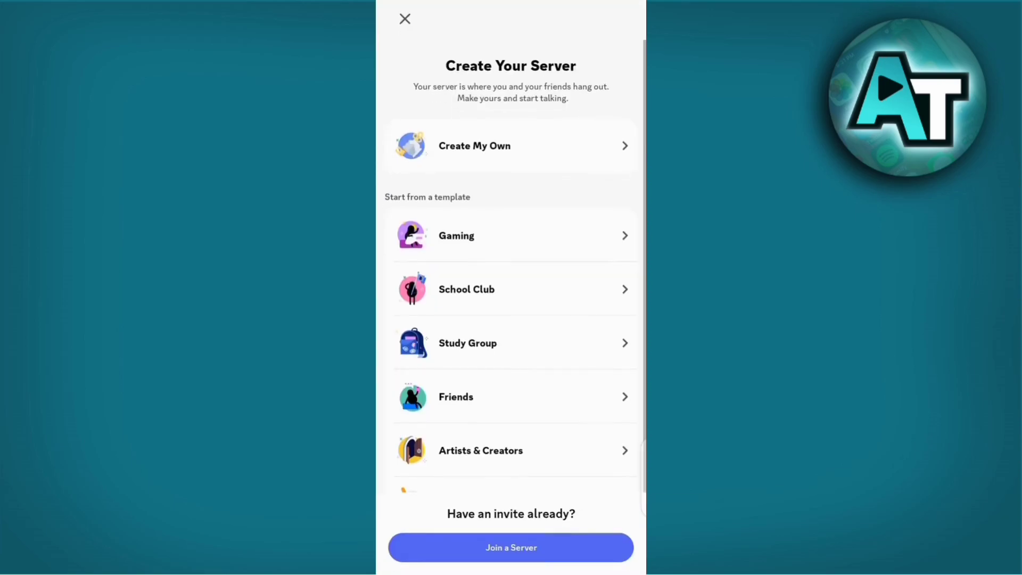
left_click(510, 547)
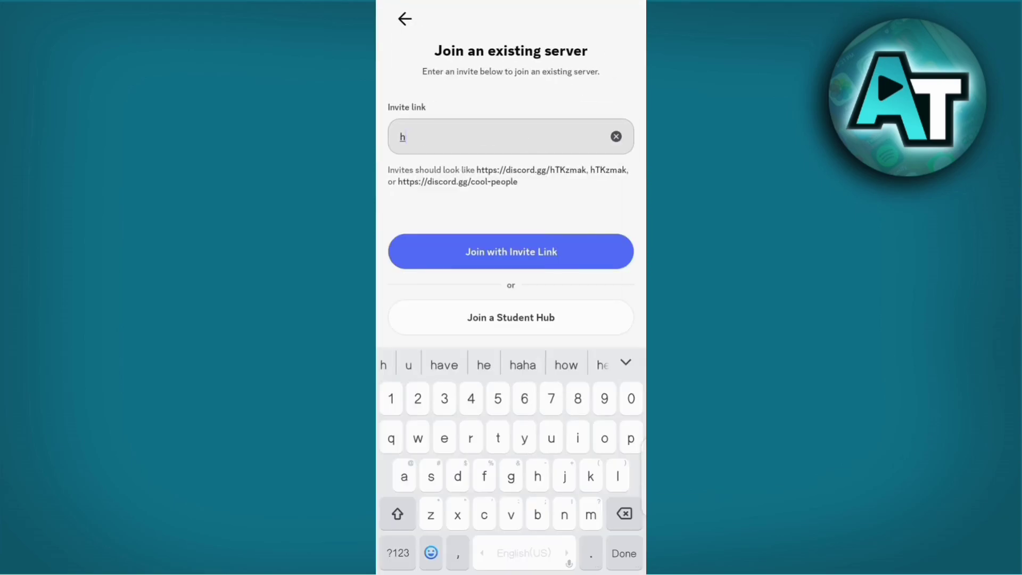
type("ttps://discord.co")
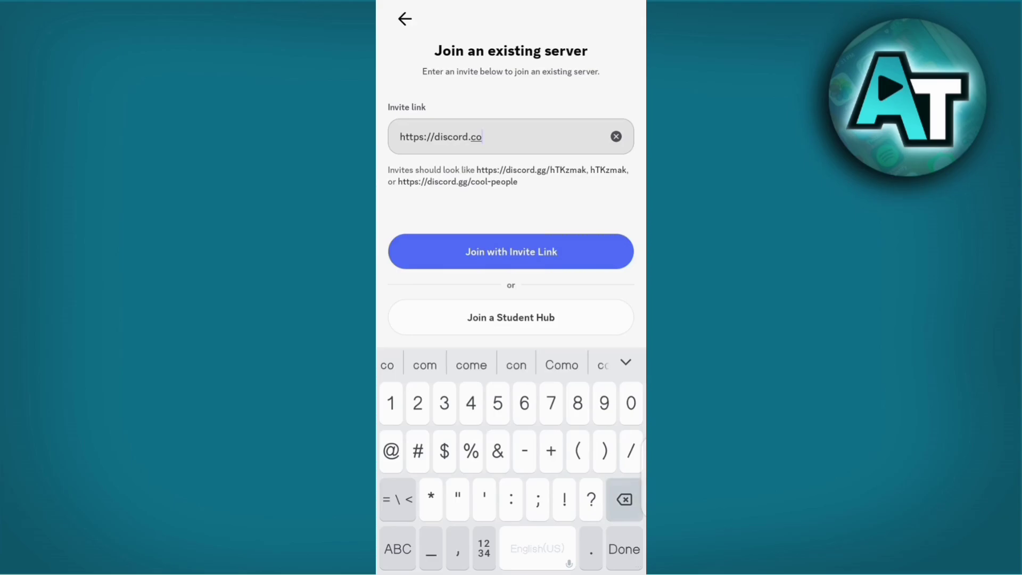
left_click(511, 251)
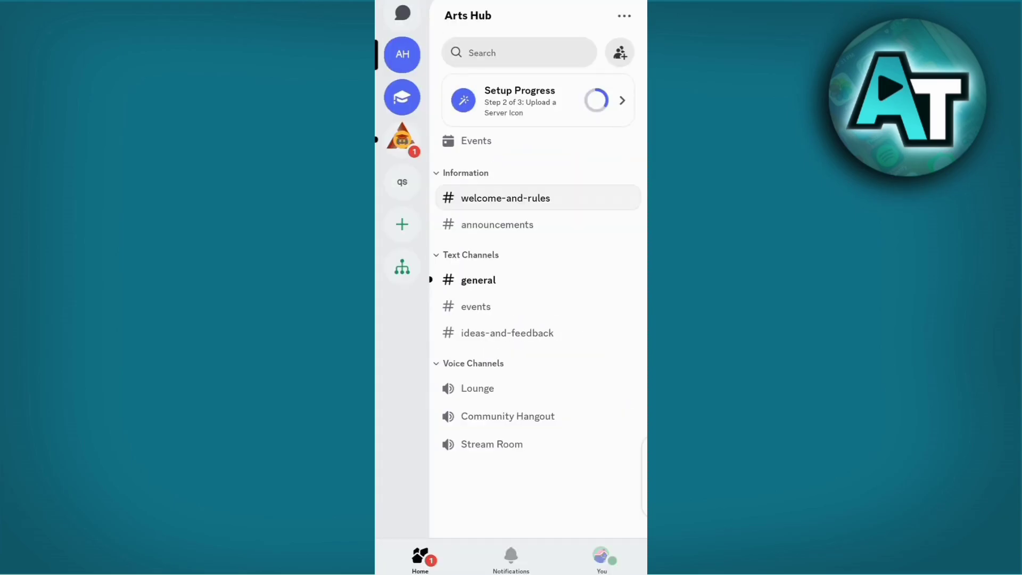
Visit the Mindanao State University hub, then scroll through the account Settings list
left_click(402, 98)
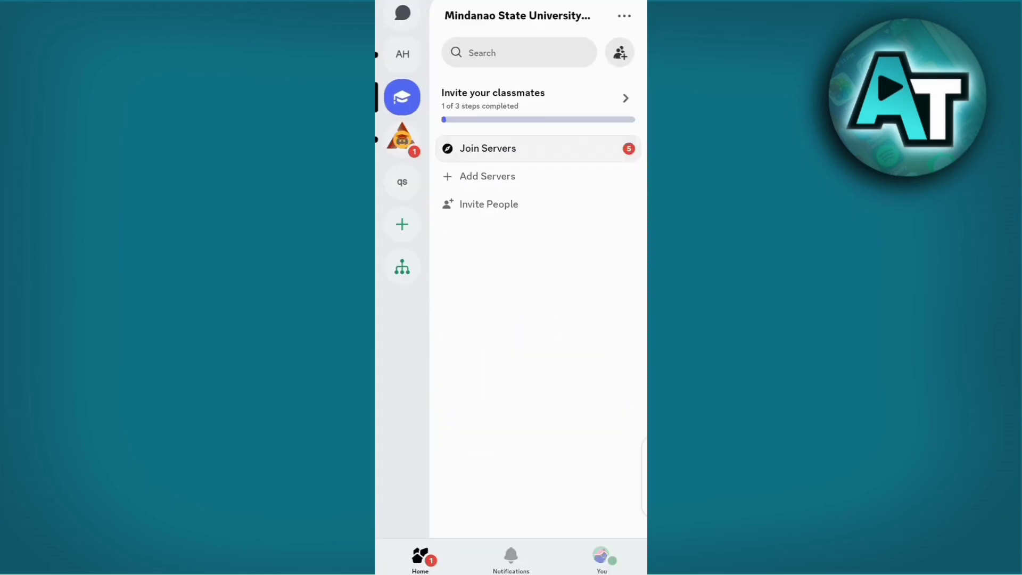
left_click(402, 138)
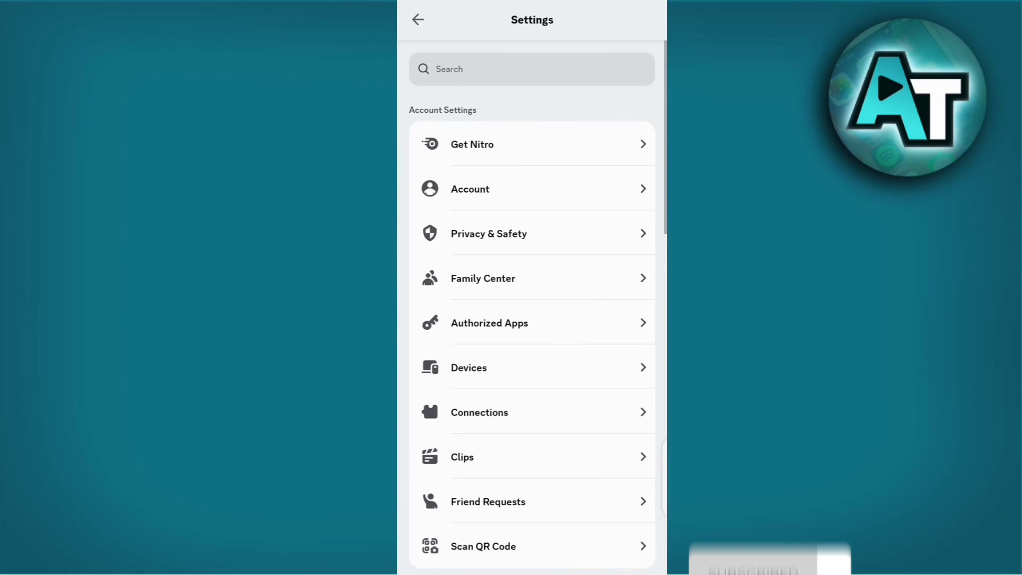
scroll("down", 3)
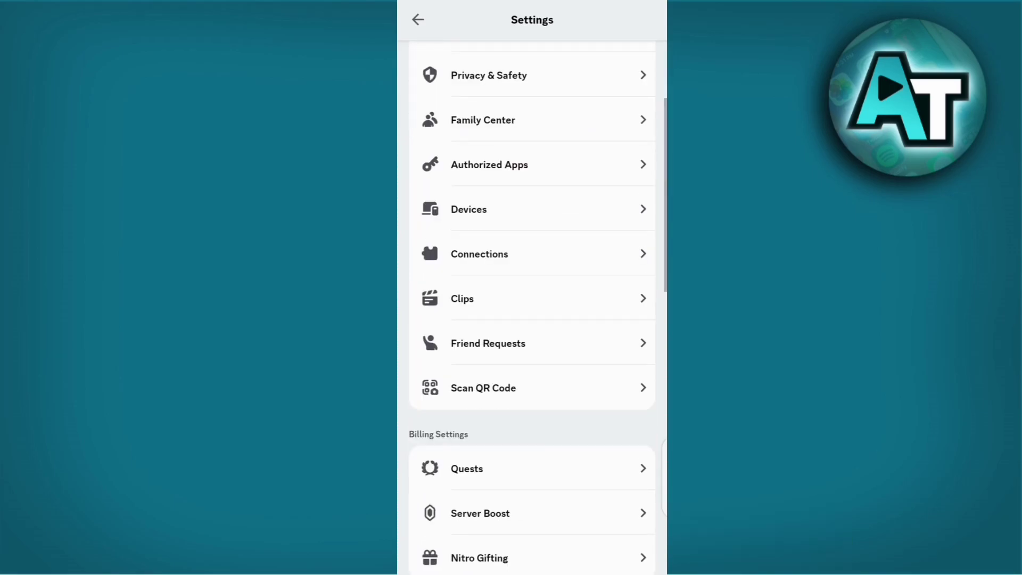